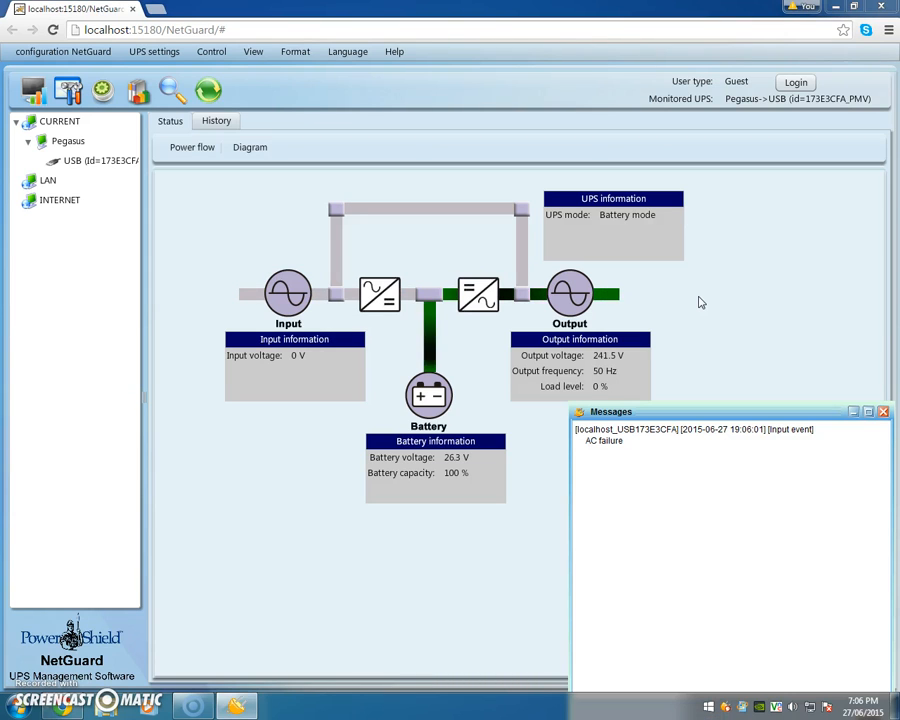
mouse_move(615, 452)
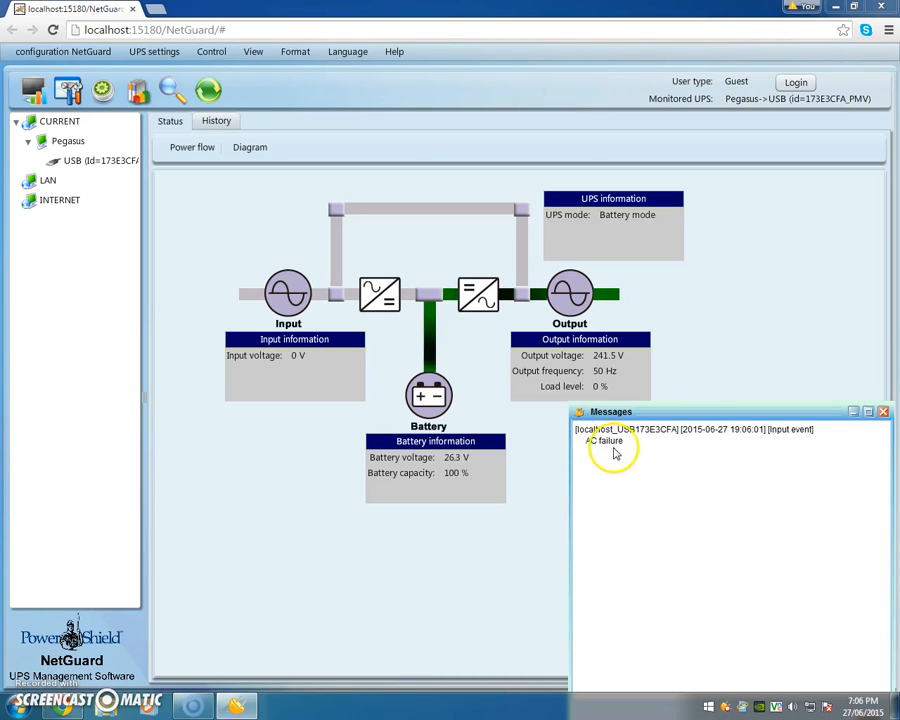
mouse_move(230, 370)
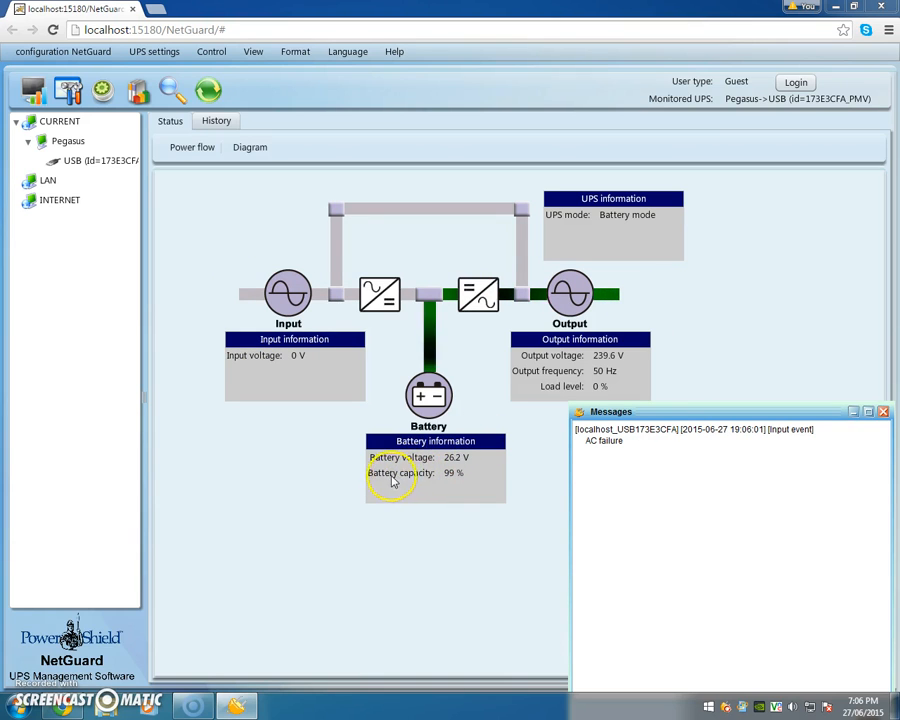
mouse_move(445, 300)
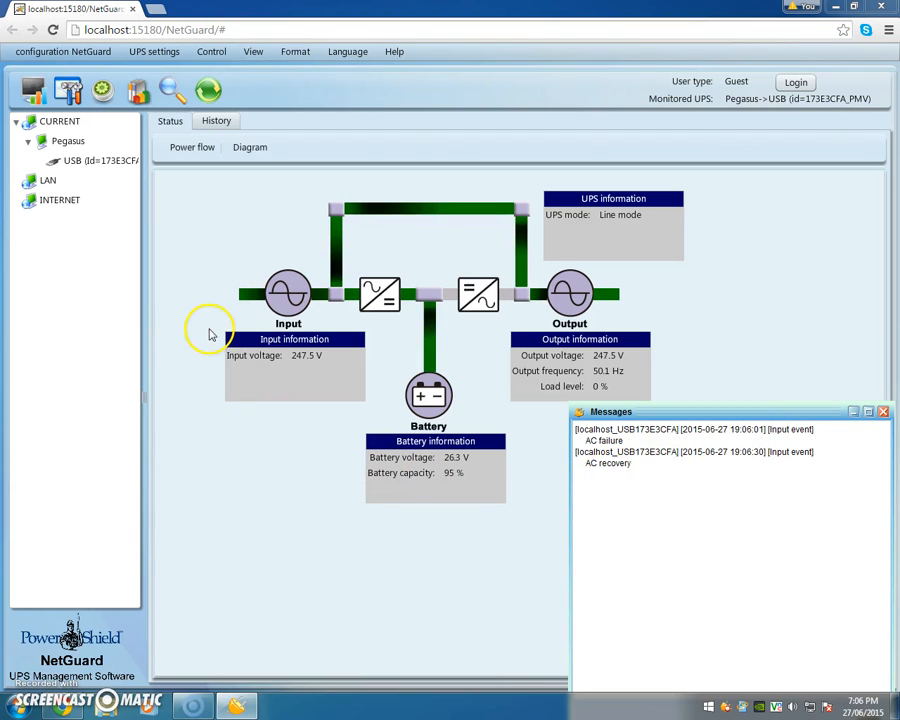
mouse_move(250, 370)
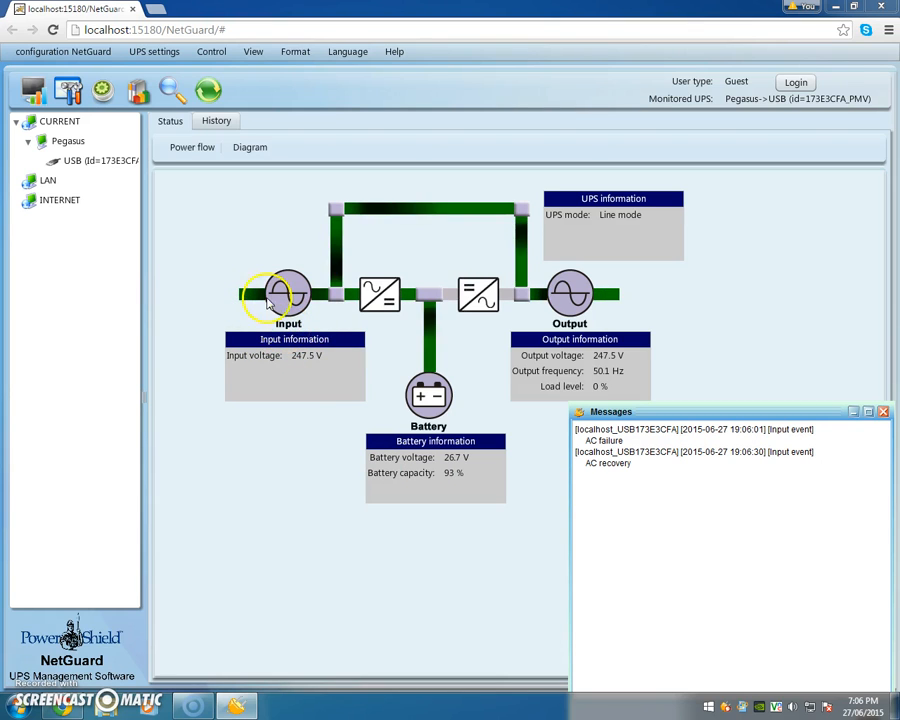
mouse_move(718, 311)
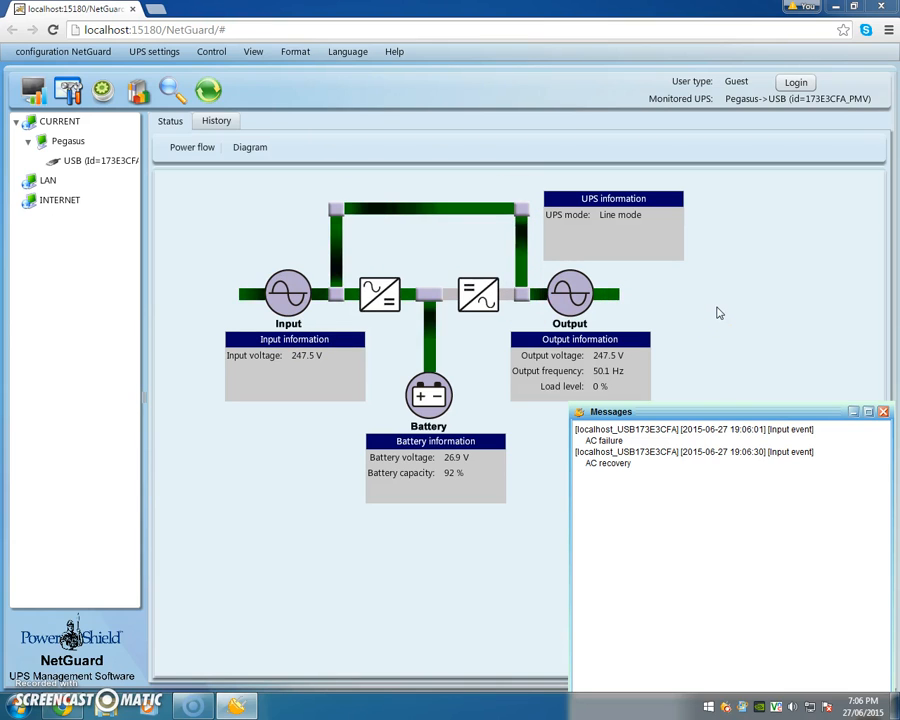
mouse_move(435, 378)
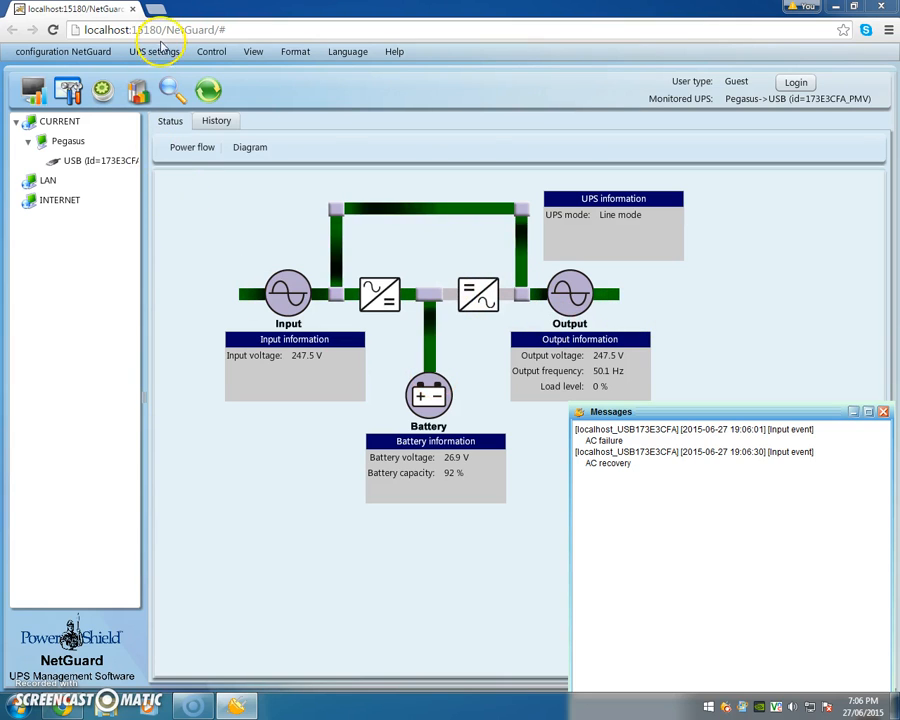
Show the Local shutdown page with battery shutdown timers, remote shutdown IPs and warning dialogs.
click(153, 51)
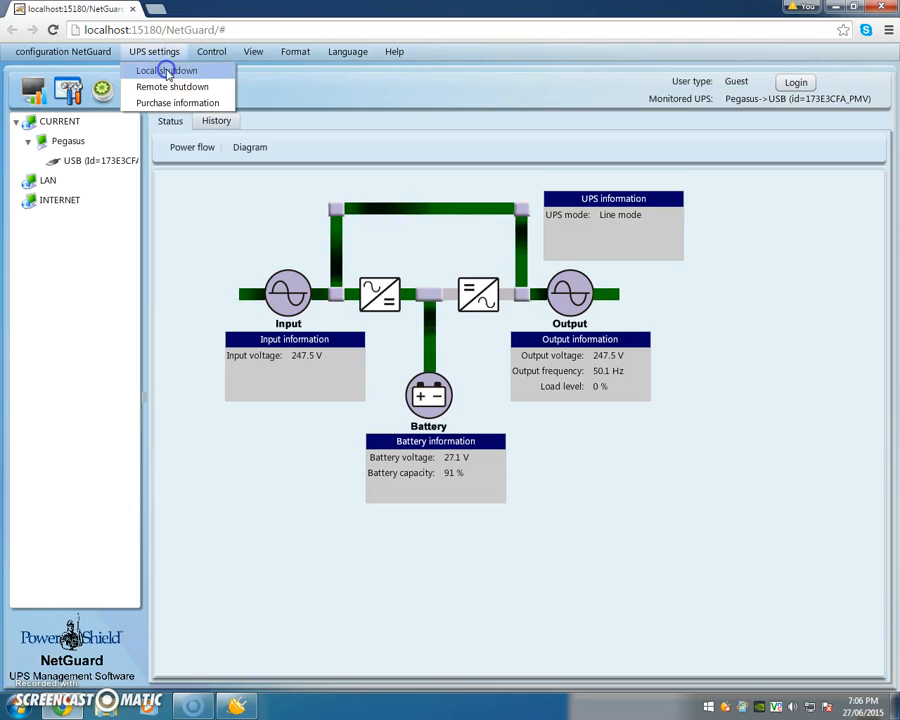
click(166, 70)
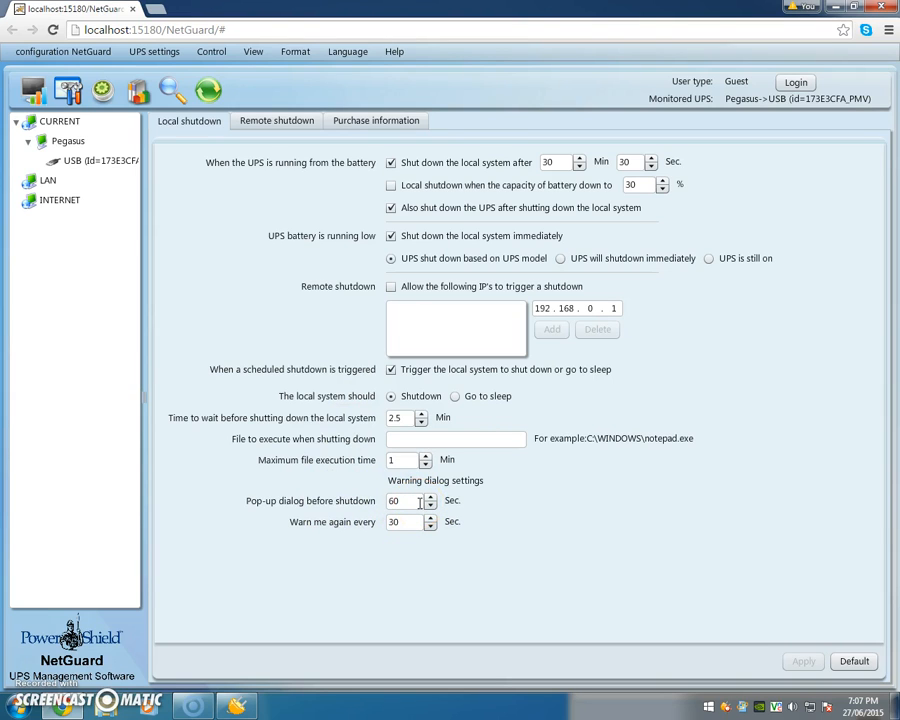
mouse_move(253, 306)
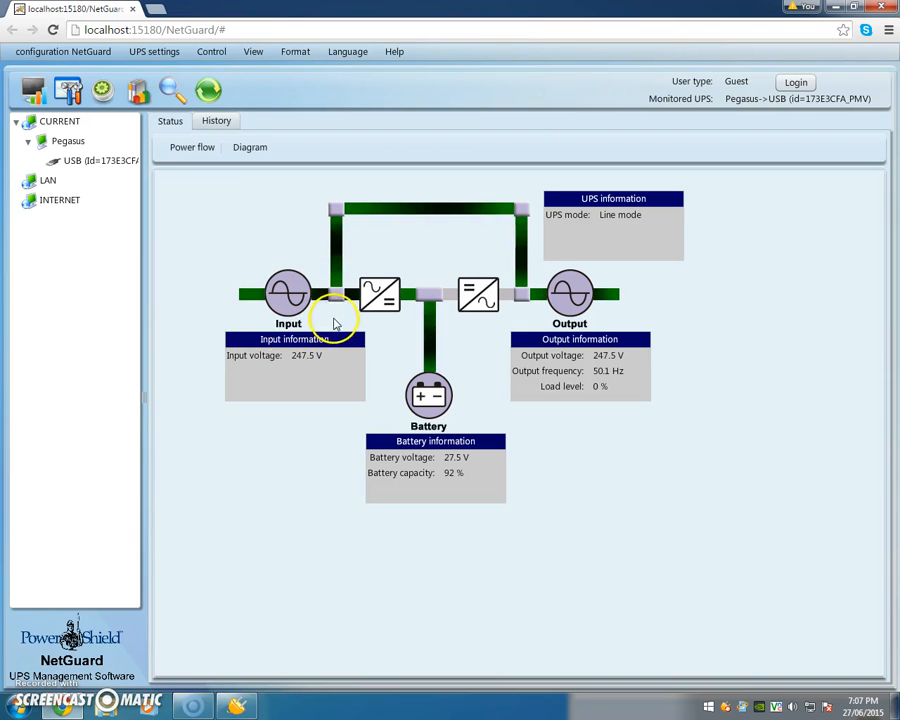
mouse_move(738, 313)
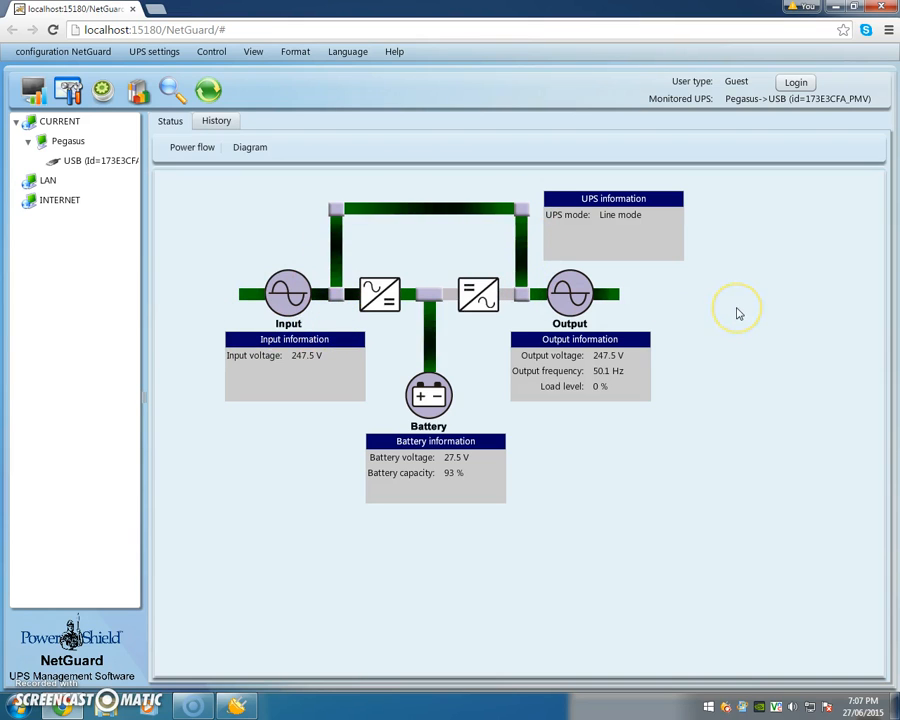
mouse_move(738, 313)
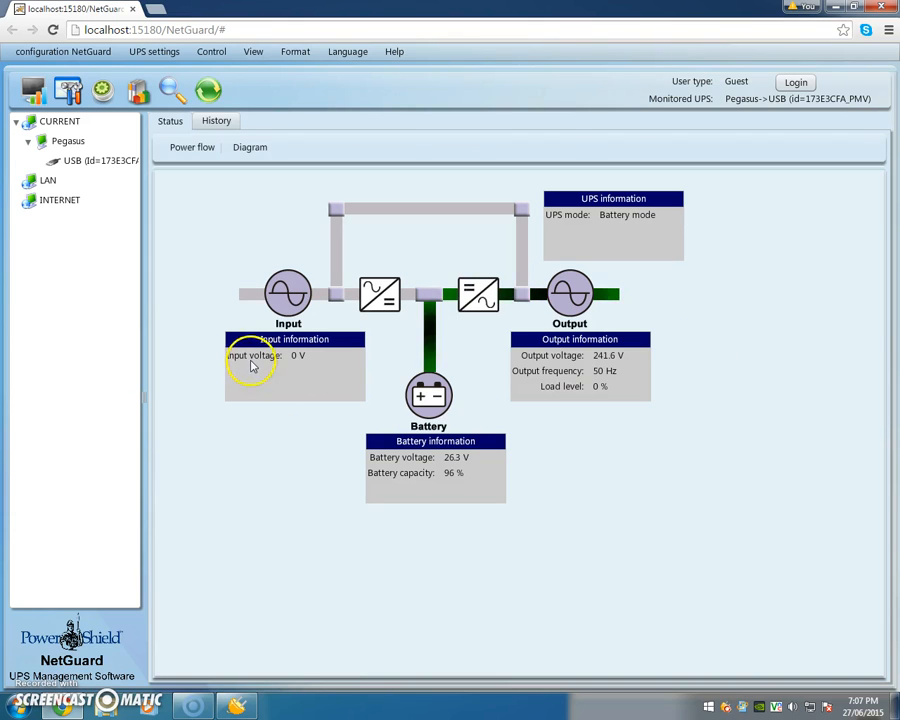
mouse_move(440, 472)
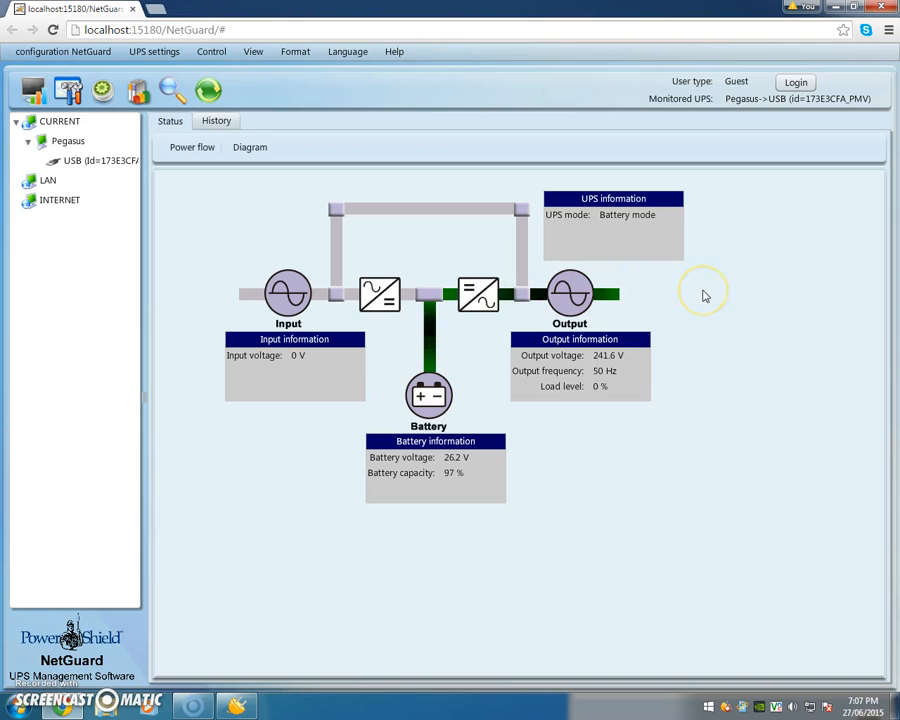
mouse_move(705, 295)
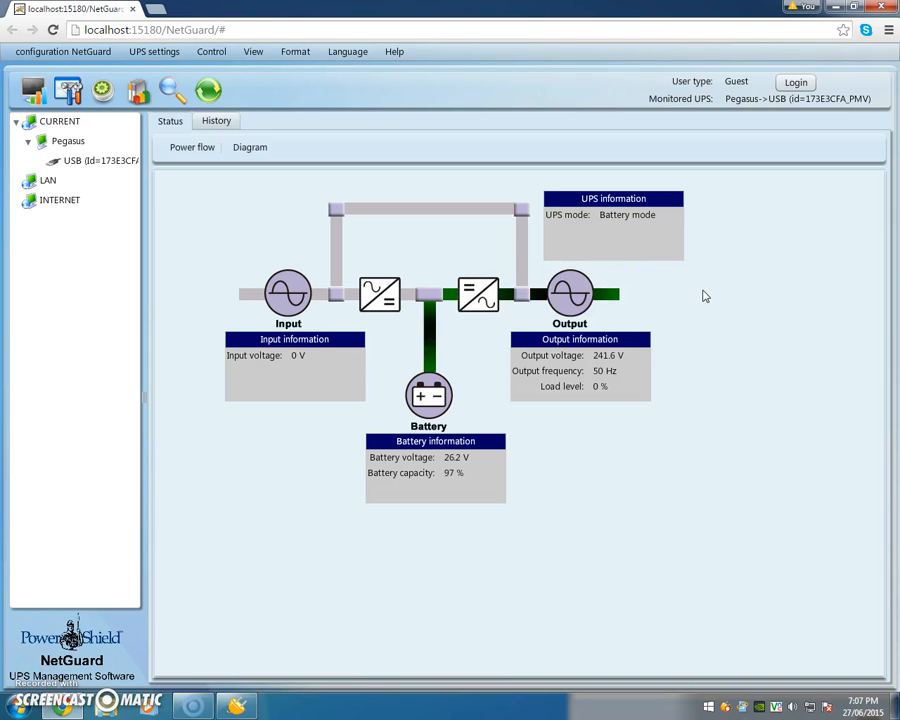
View the Messages log showing the new AC failure with the UPS in Battery mode.
click(238, 705)
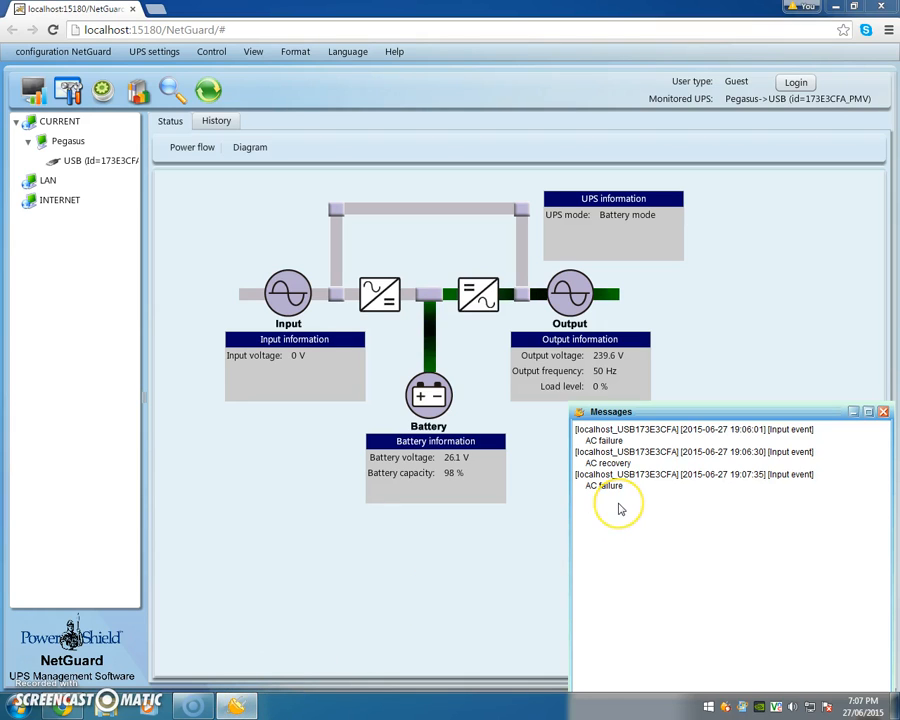
mouse_move(638, 585)
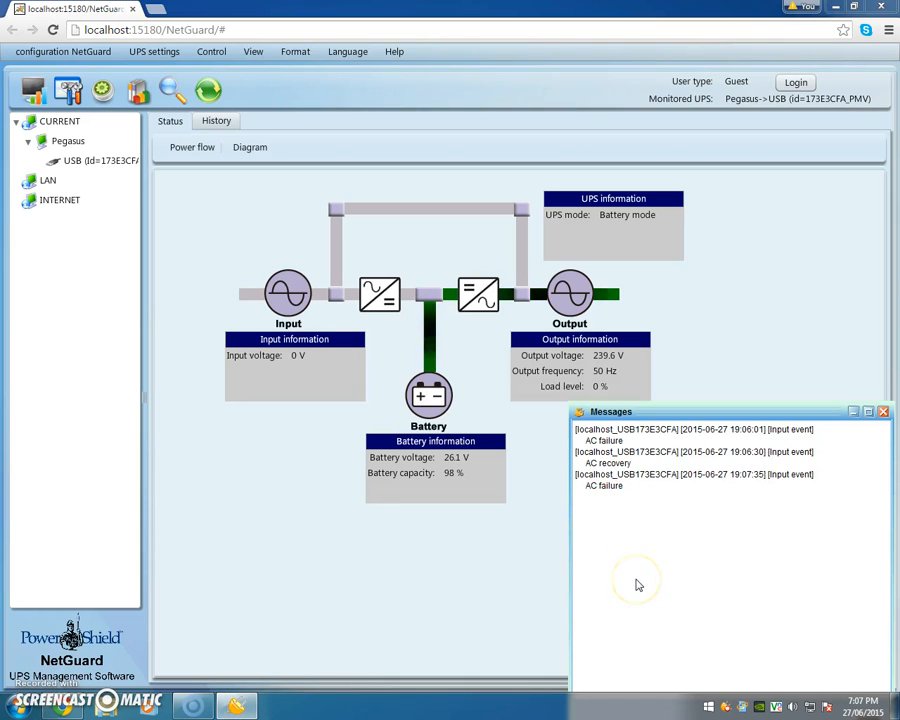
mouse_move(639, 585)
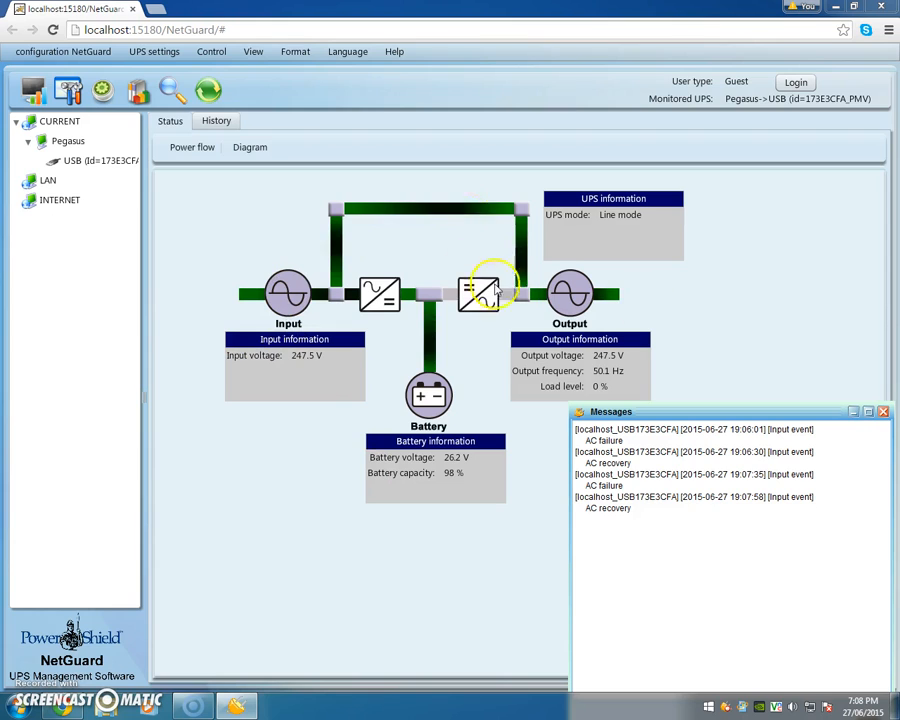
mouse_move(740, 303)
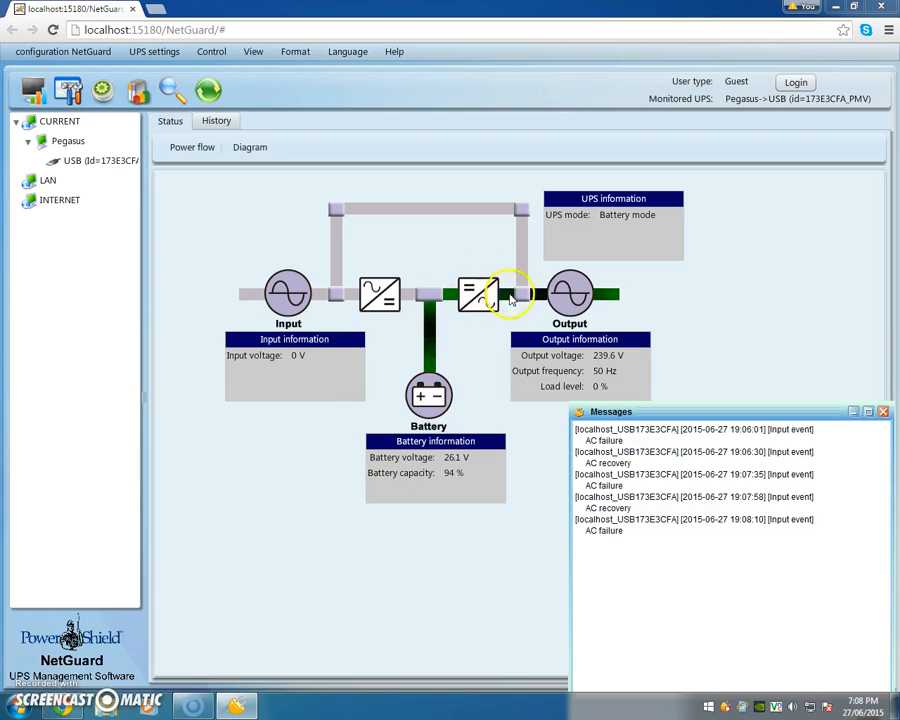
mouse_move(688, 310)
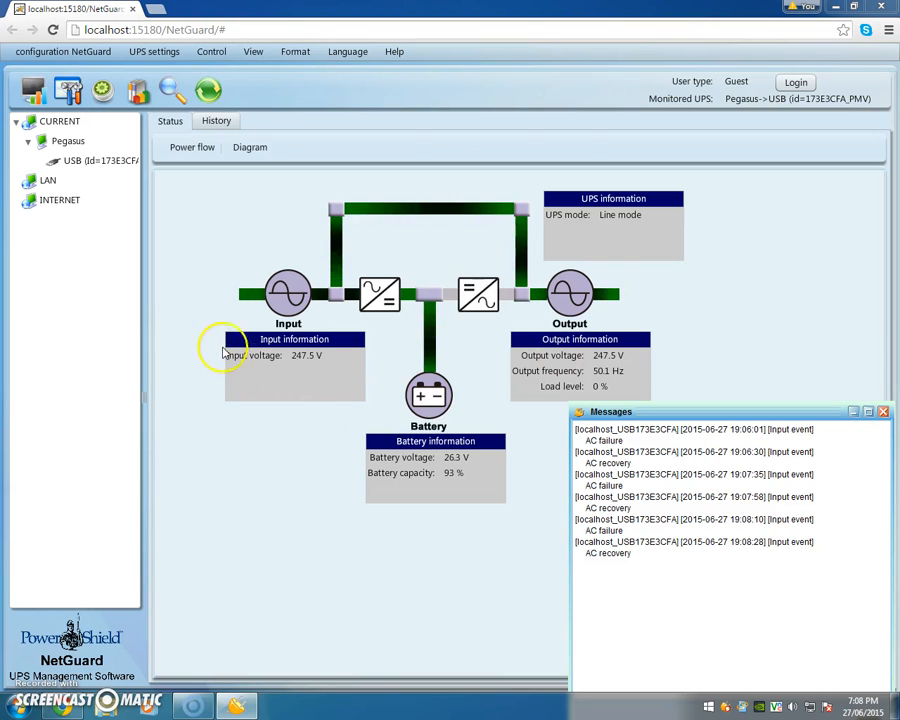
mouse_move(352, 249)
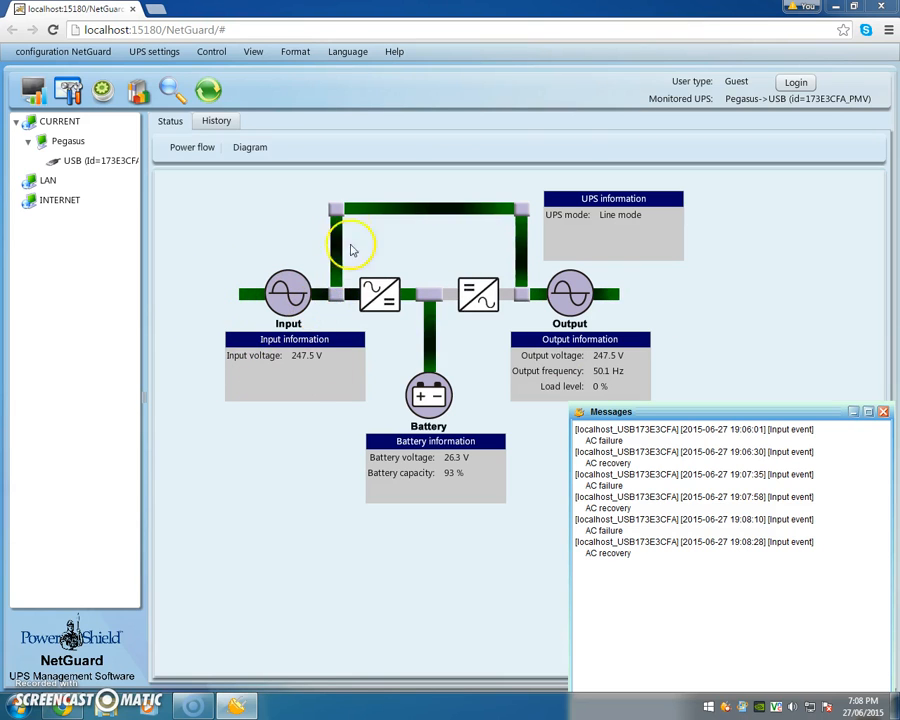